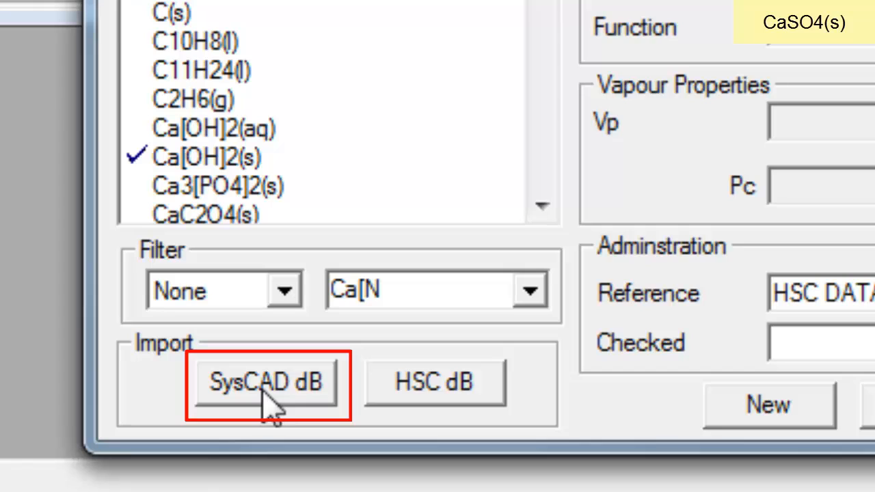
Import from the SysCAD database Default.92.mdb in SysCAD92\BaseFiles
click(267, 381)
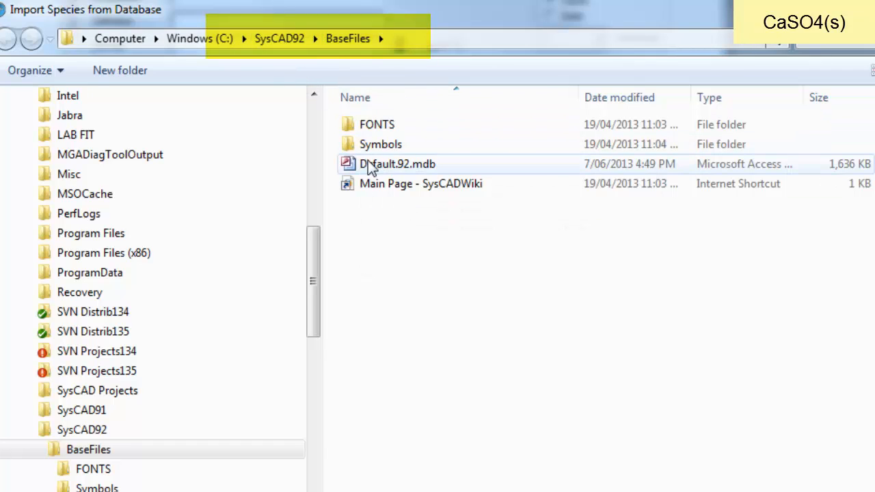
click(396, 164)
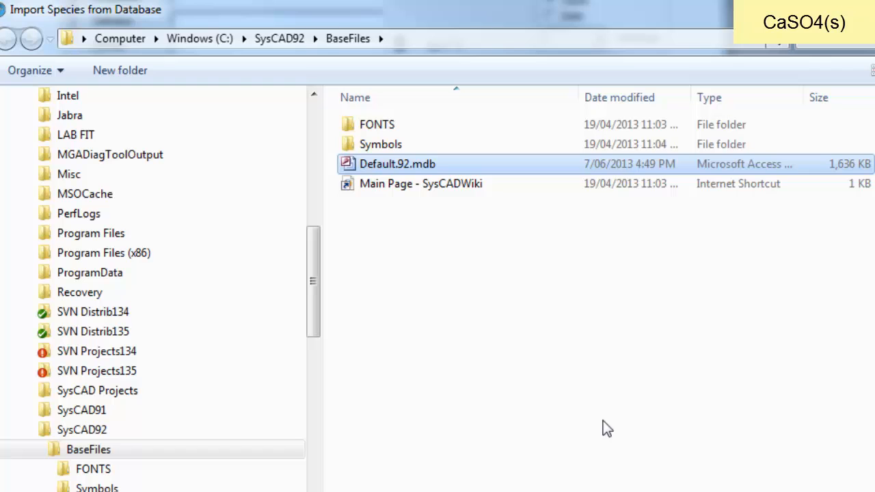
double_click(397, 163)
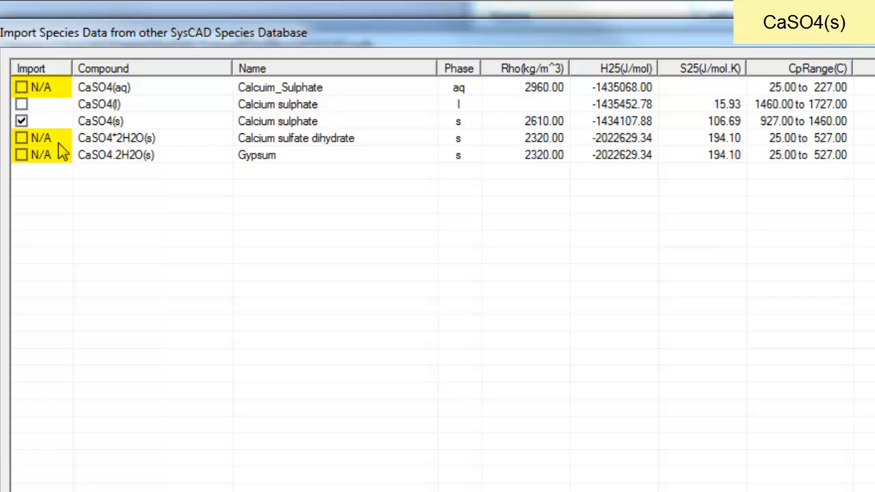
mouse_move(170, 180)
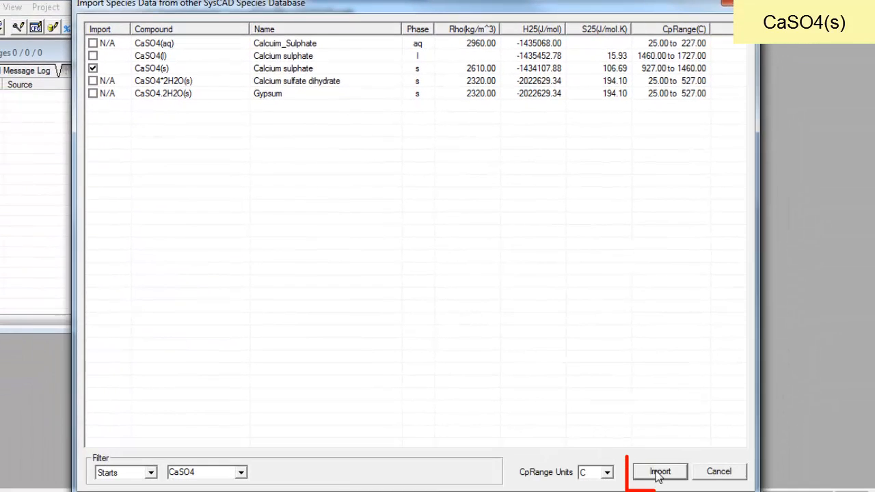
Import CaSO4(s), then filter the species list to names starting with 'CaS'
click(658, 472)
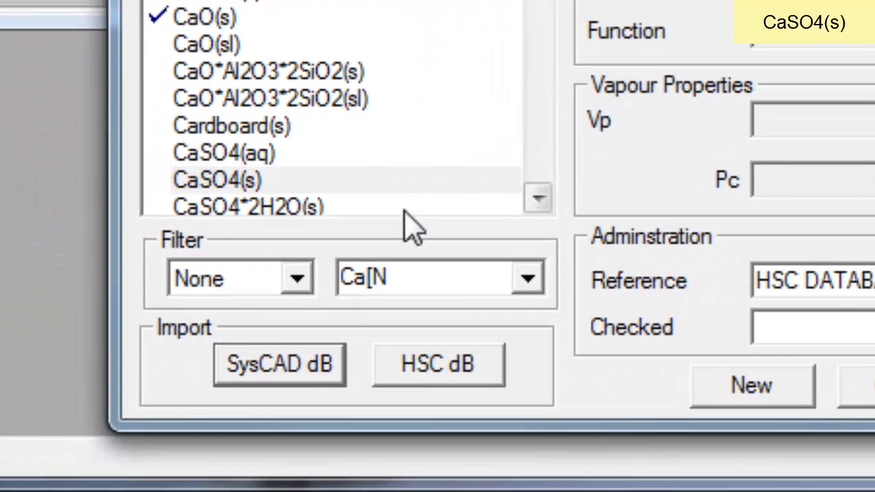
click(296, 277)
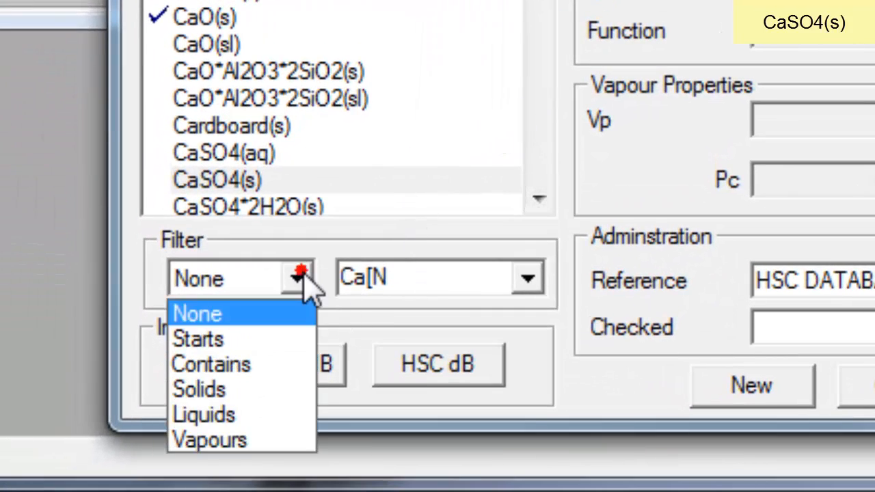
click(197, 339)
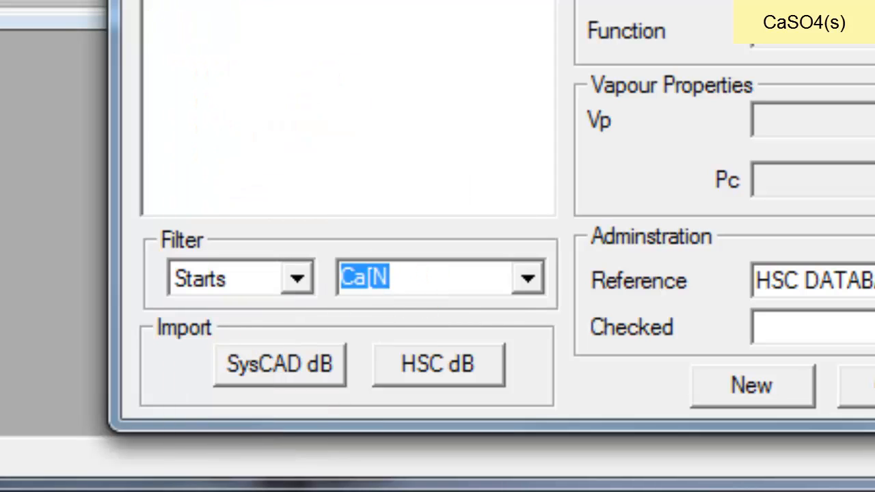
text(CaS)
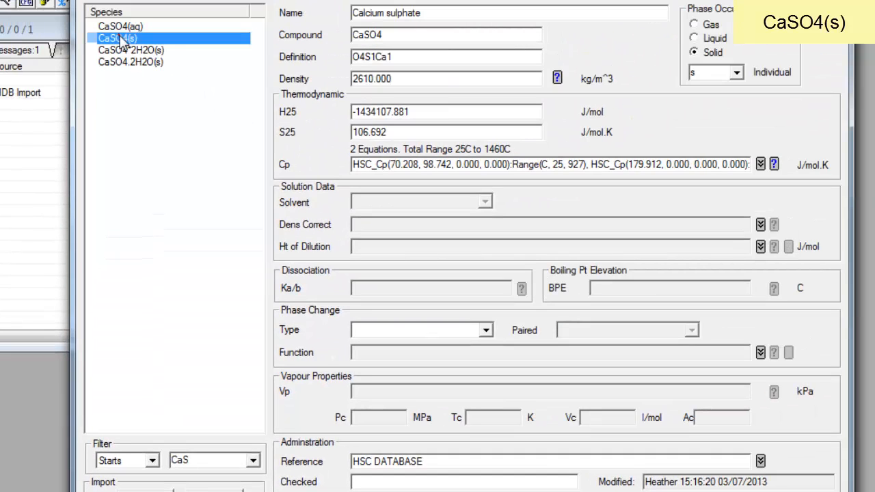
mouse_move(287, 56)
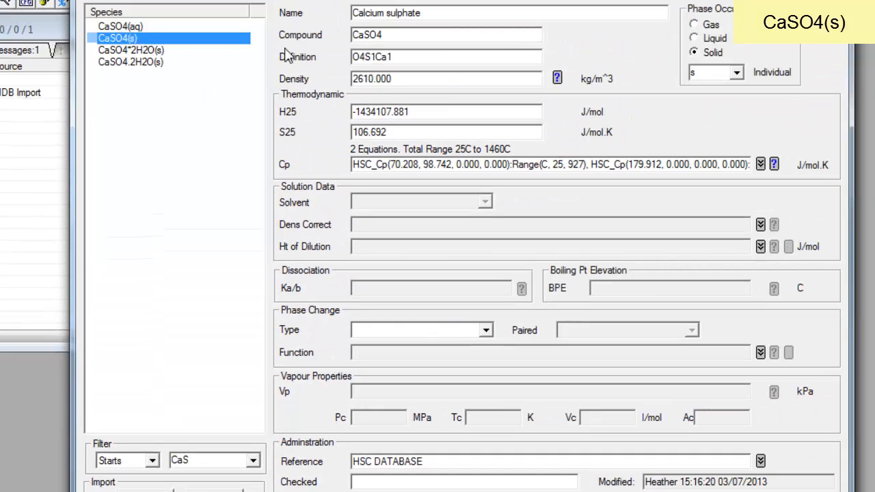
mouse_move(437, 259)
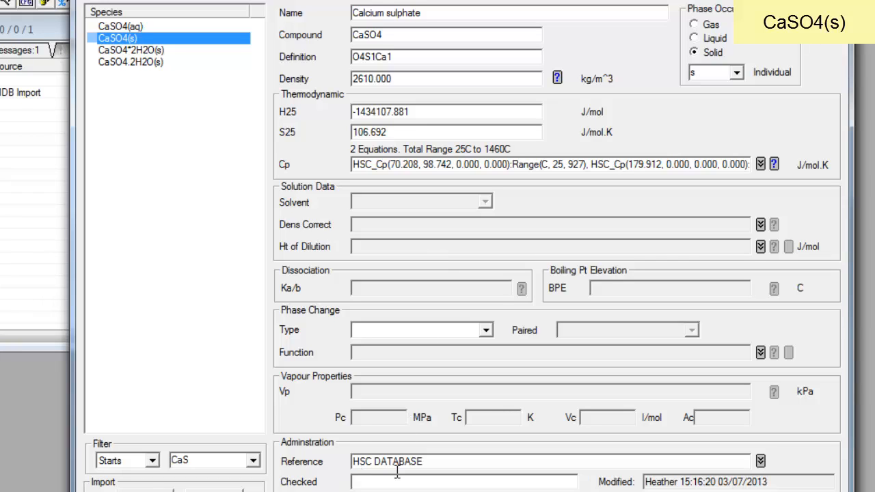
mouse_move(437, 471)
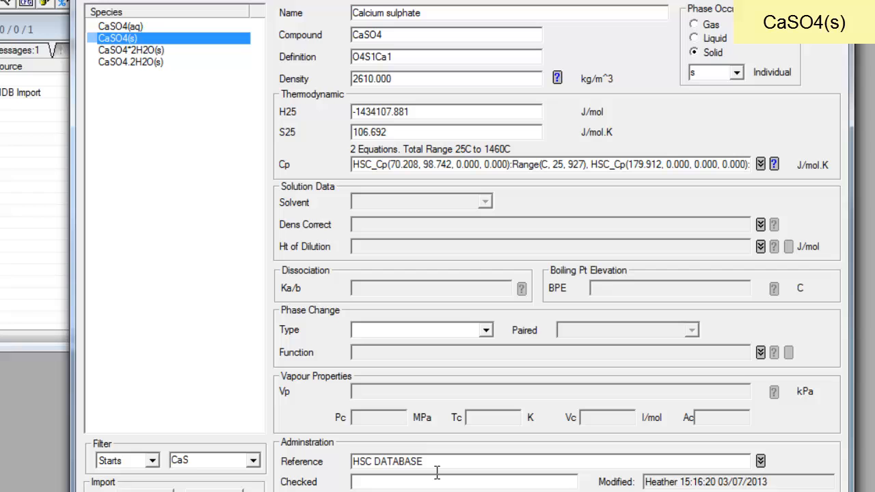